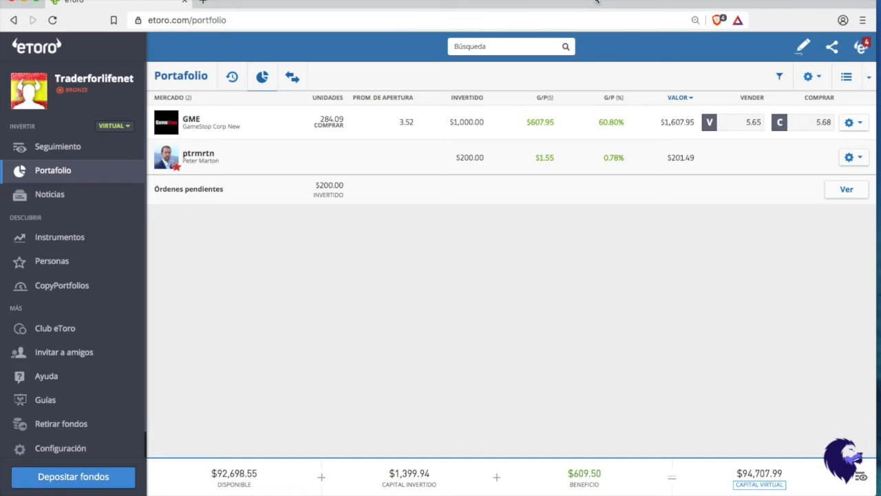
mouse_move(575, 7)
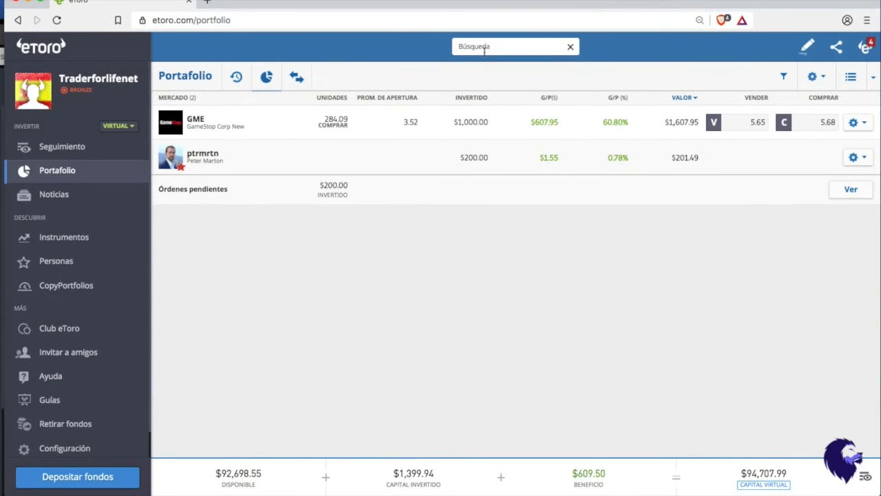
Search 'nie' and go to the Nielsen N.V. (NLSN) stock page
type("nie")
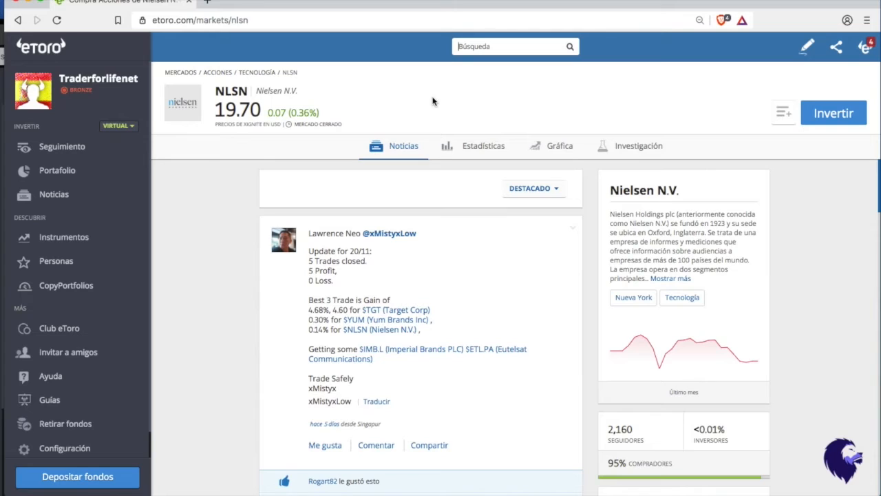
mouse_move(421, 75)
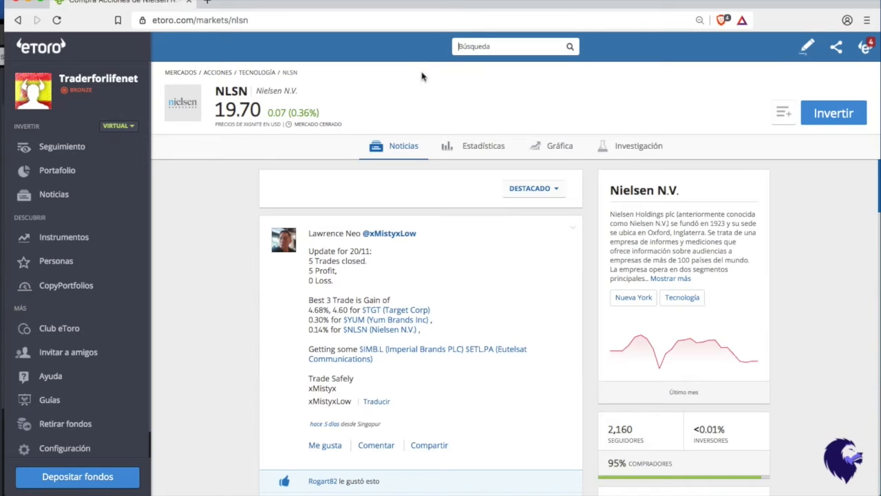
mouse_move(289, 98)
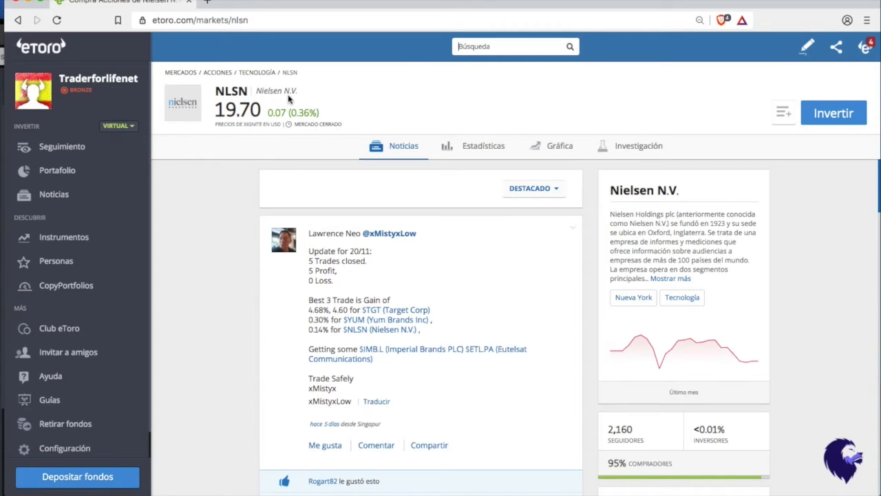
mouse_move(704, 243)
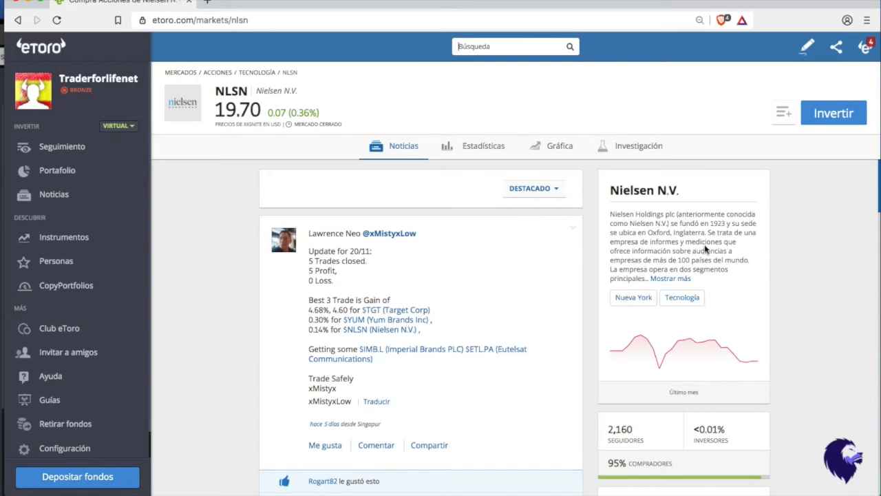
mouse_move(722, 254)
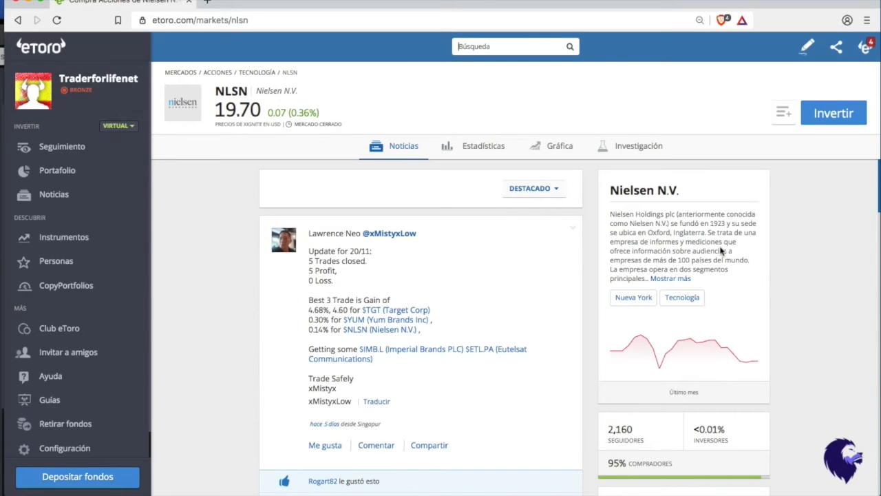
mouse_move(733, 283)
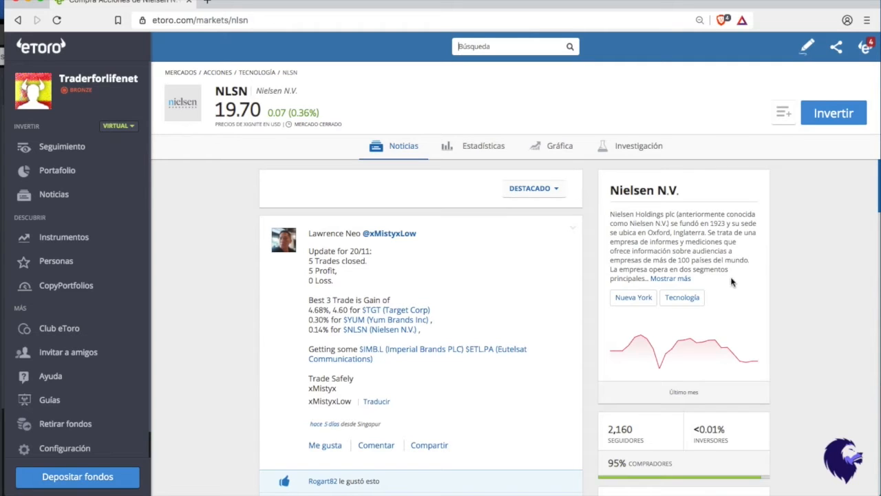
mouse_move(715, 280)
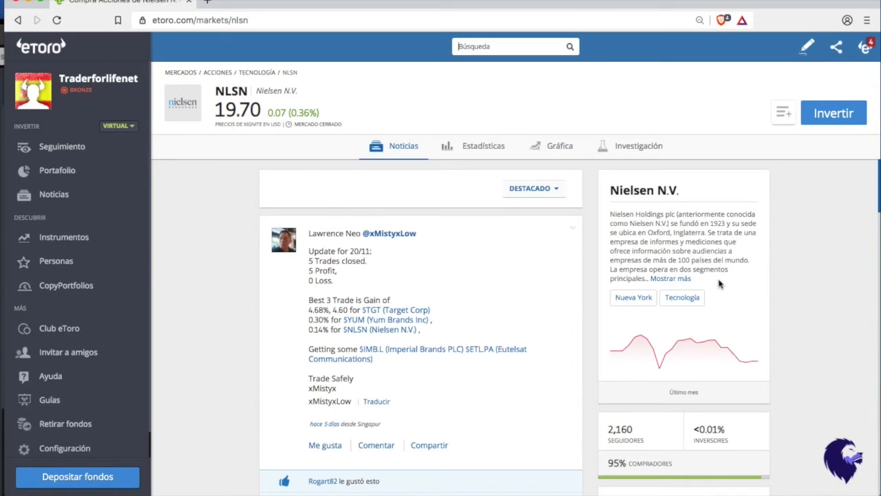
mouse_move(611, 151)
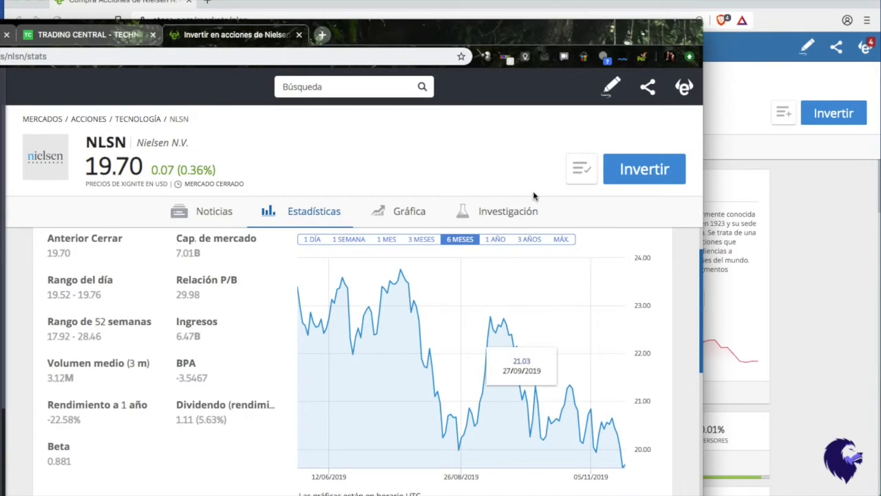
Review NLSN analyst research (67% buy consensus, $23.83 target), check statistics, and close the extra window
left_click(507, 210)
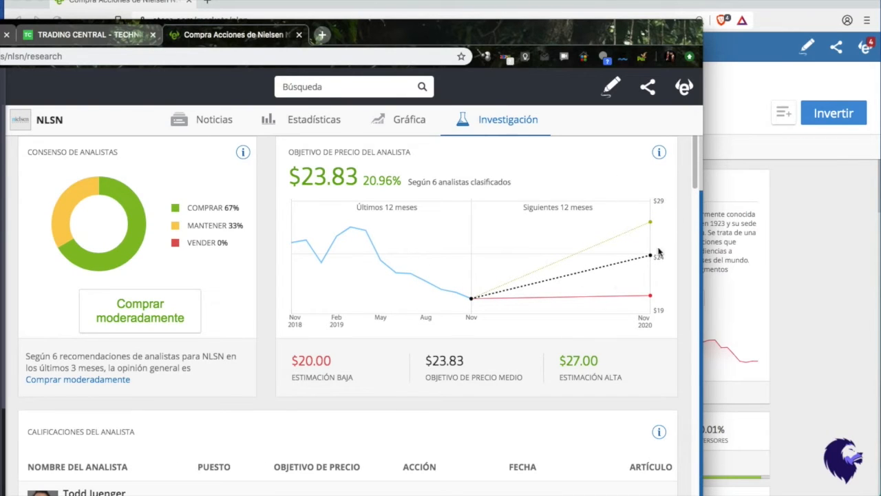
mouse_move(305, 353)
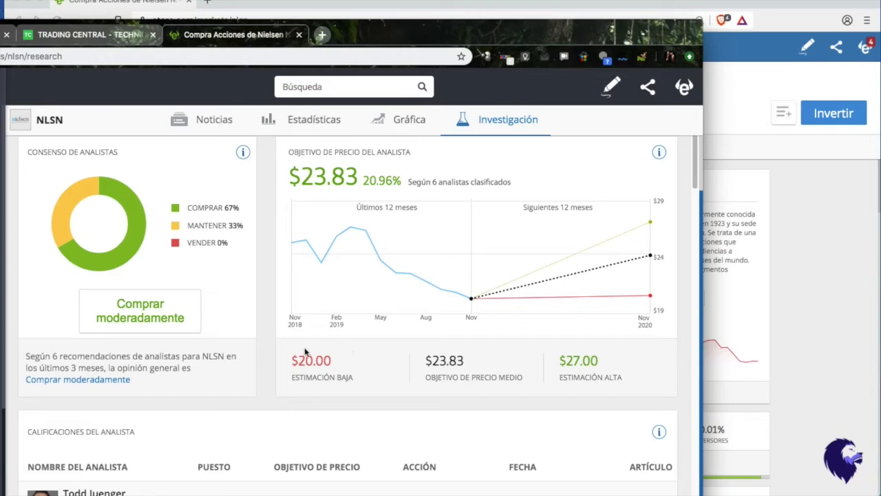
mouse_move(295, 455)
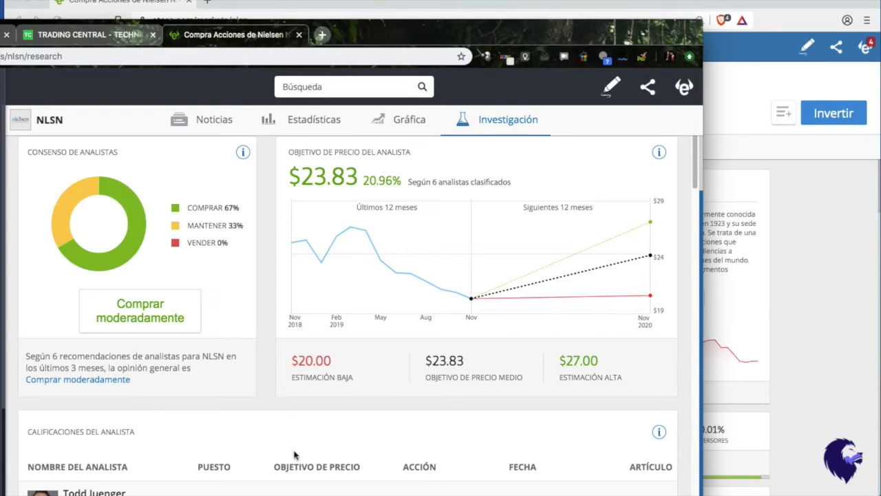
mouse_move(336, 375)
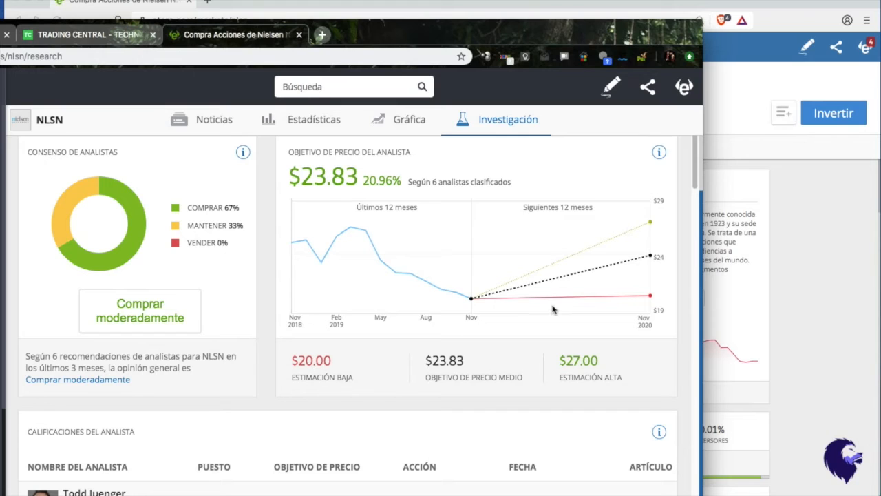
scroll("down", 3)
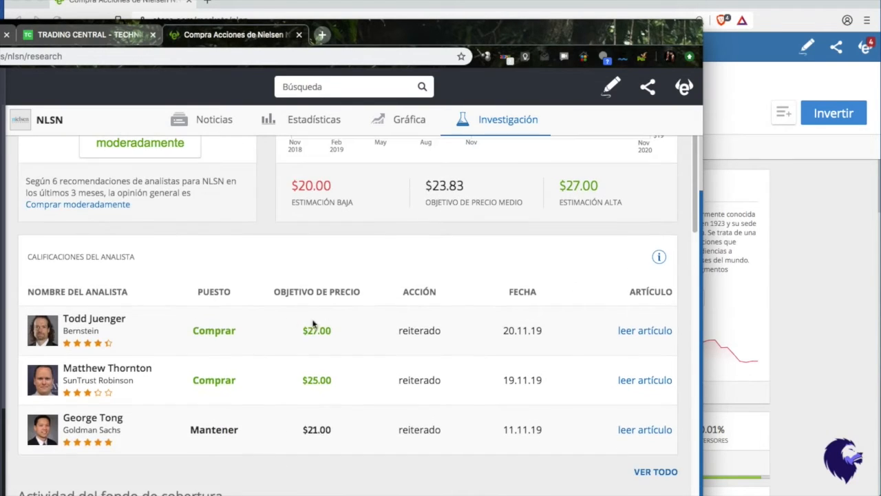
mouse_move(355, 393)
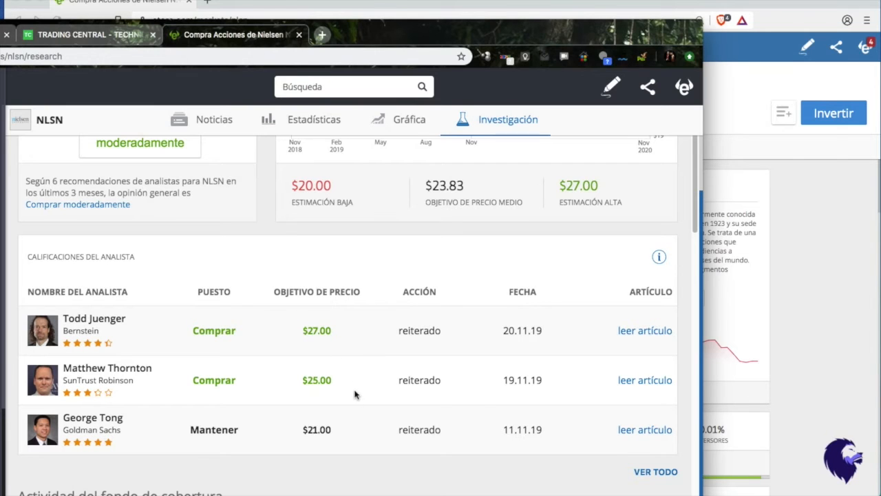
scroll("down", 3)
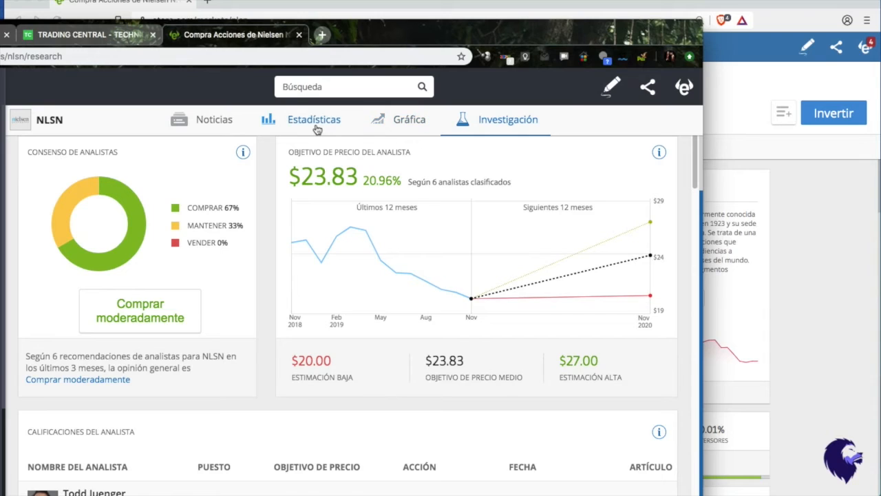
left_click(314, 118)
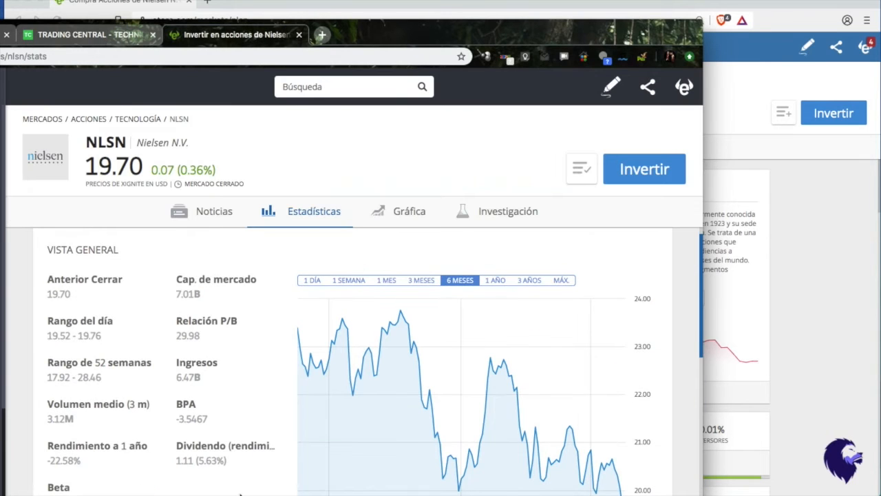
mouse_move(248, 466)
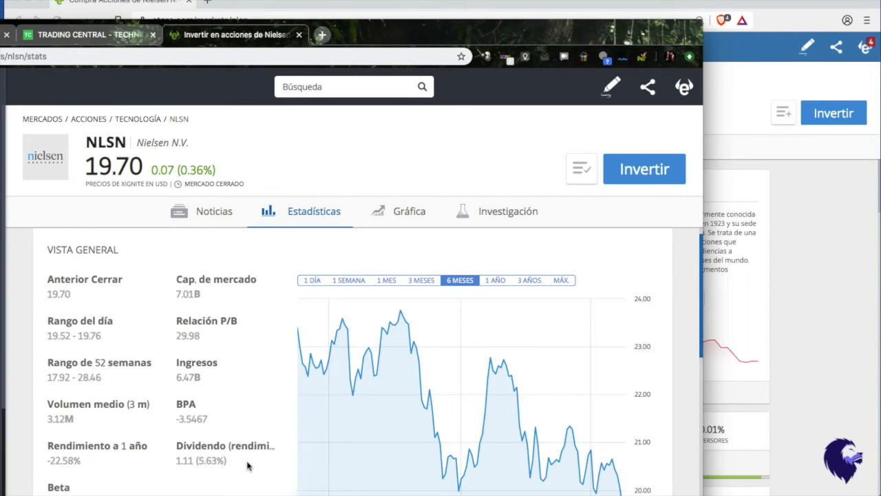
mouse_move(204, 468)
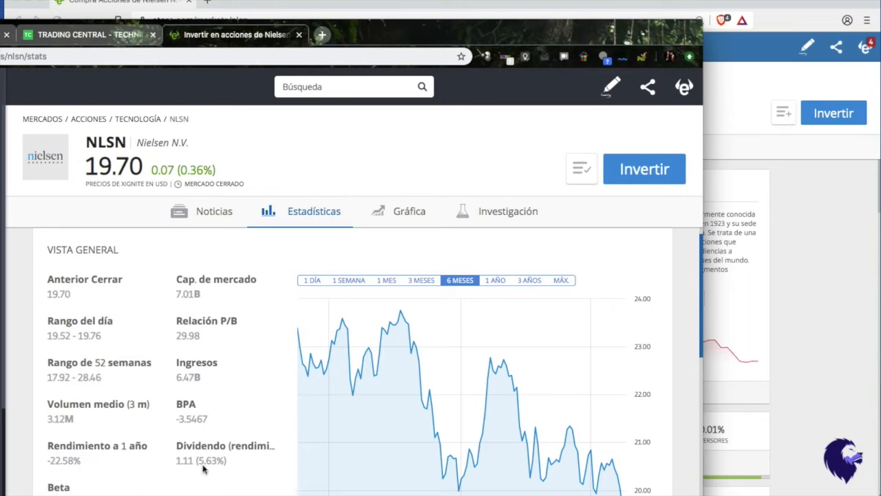
mouse_move(372, 11)
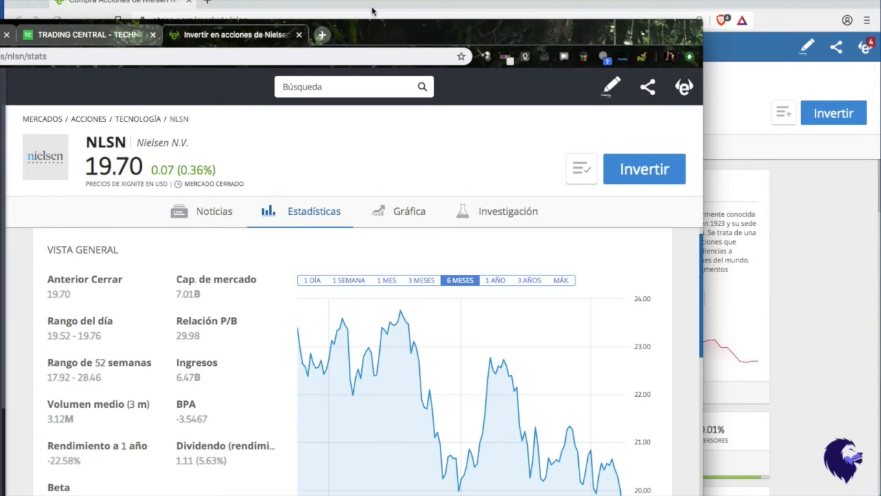
left_click(214, 211)
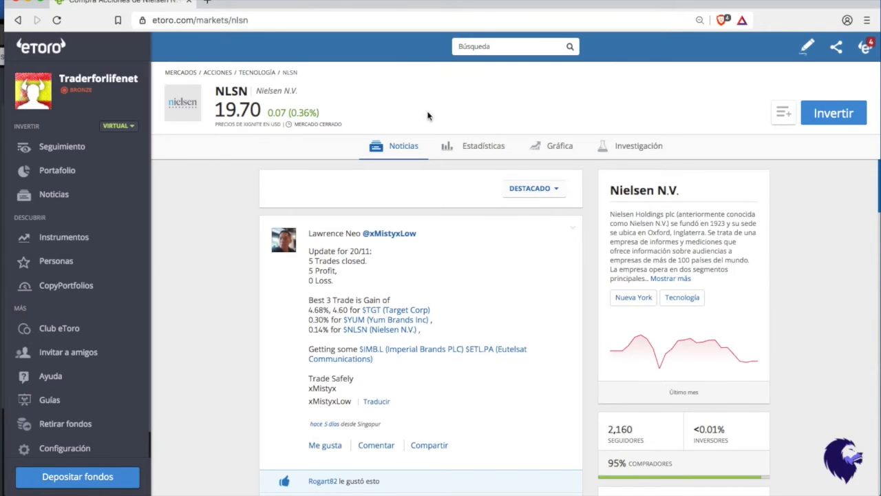
mouse_move(373, 210)
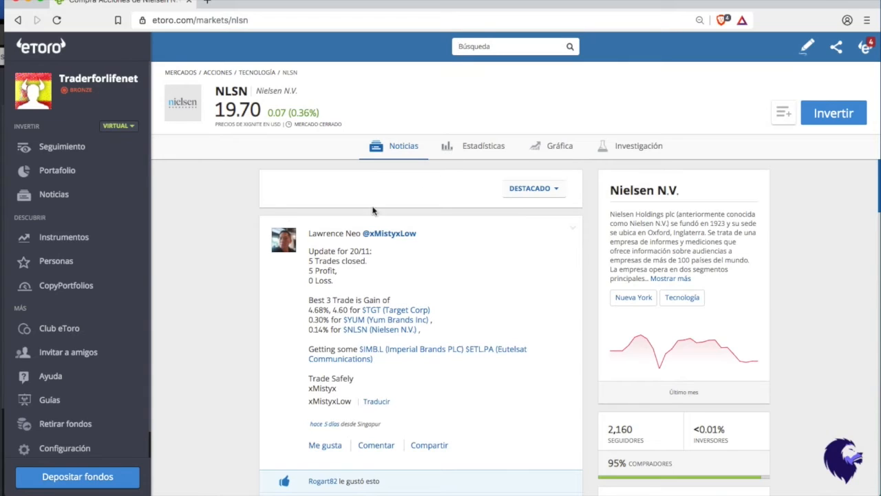
mouse_move(370, 114)
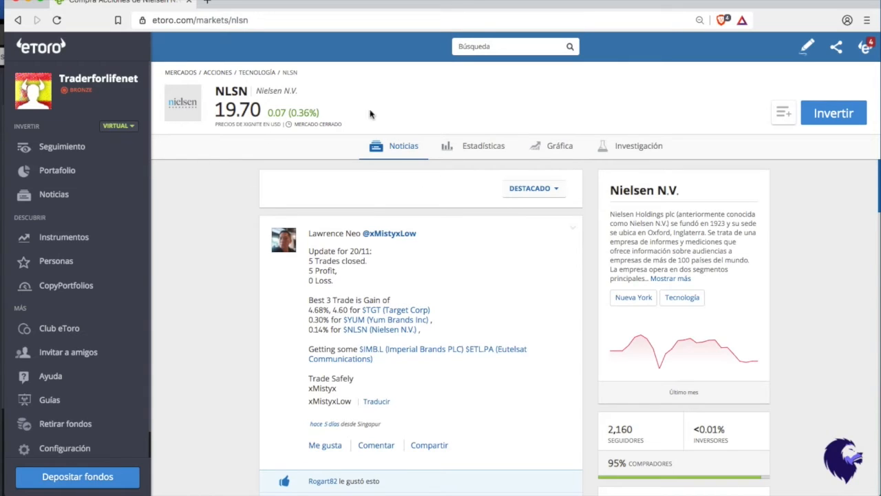
mouse_move(527, 108)
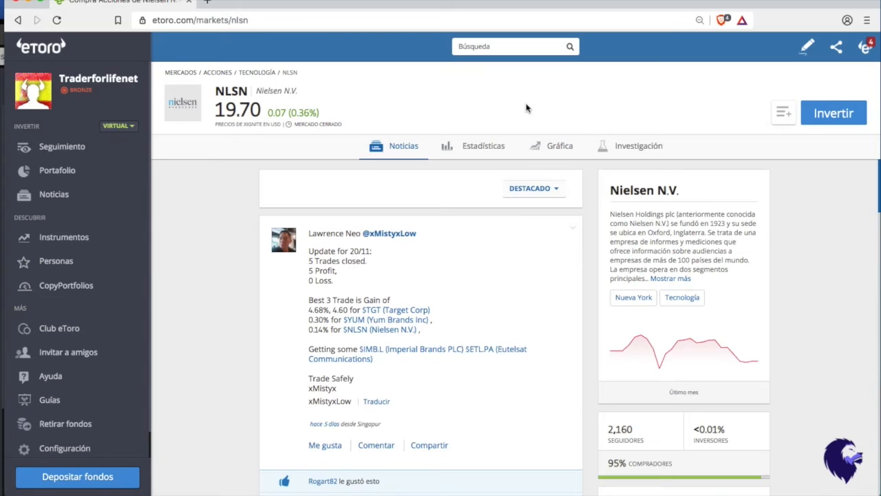
Bring up the NLSN buy order form via the Invertir button
left_click(515, 47)
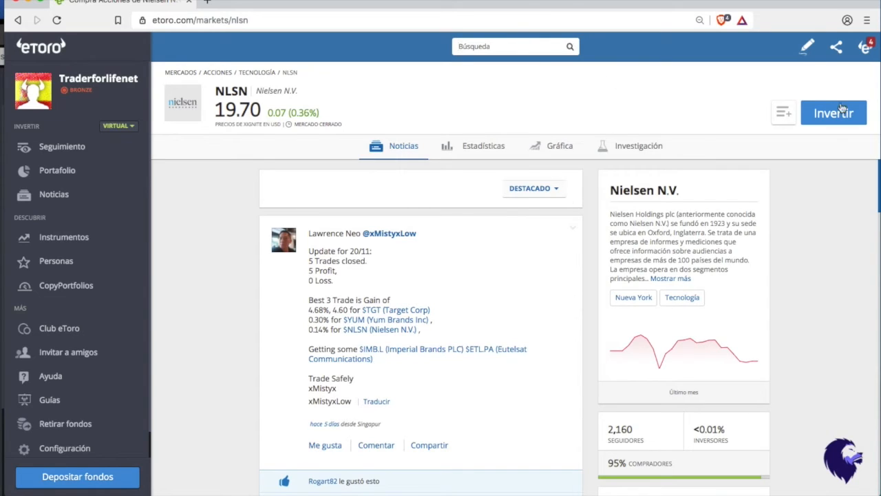
left_click(834, 113)
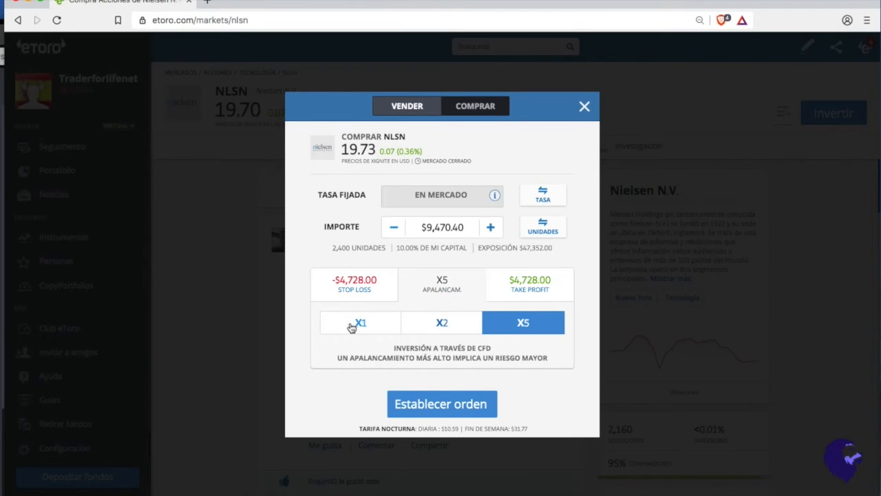
Submit a $50 market buy order for NLSN at X1 leverage
left_click(361, 322)
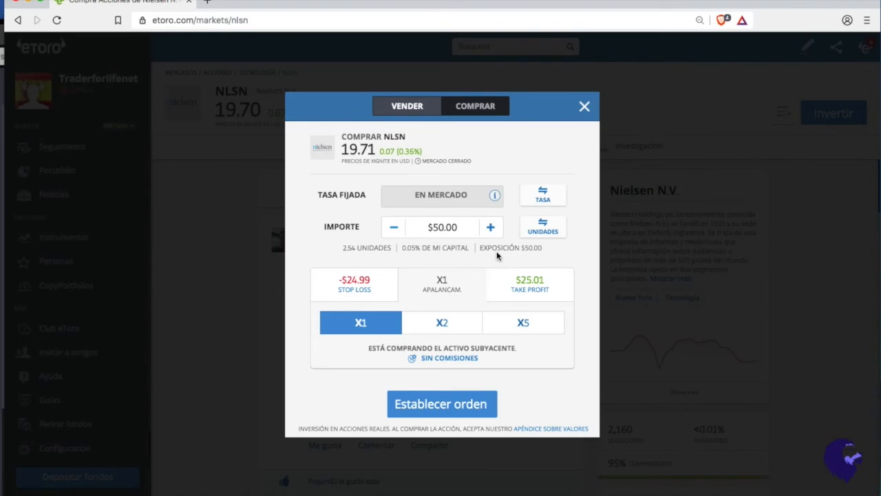
mouse_move(589, 198)
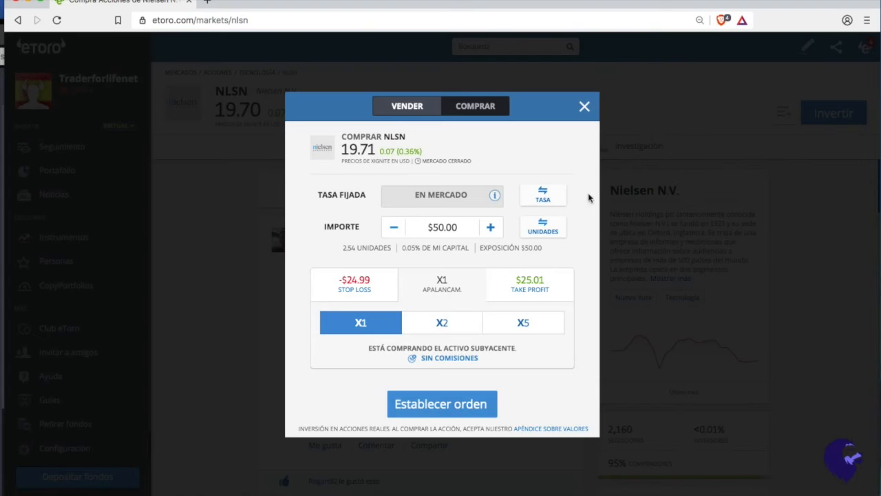
left_click(584, 106)
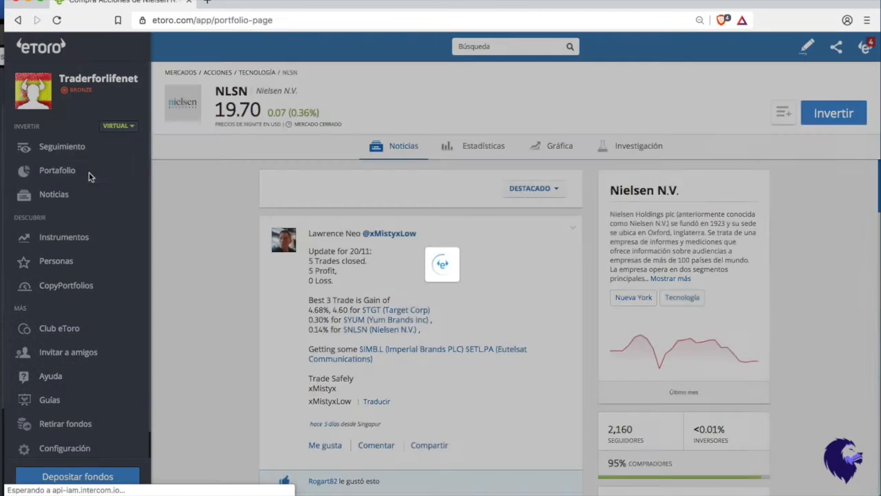
View the pending orders list showing the $50 COMPRAR NLSN order at 19.71
left_click(58, 171)
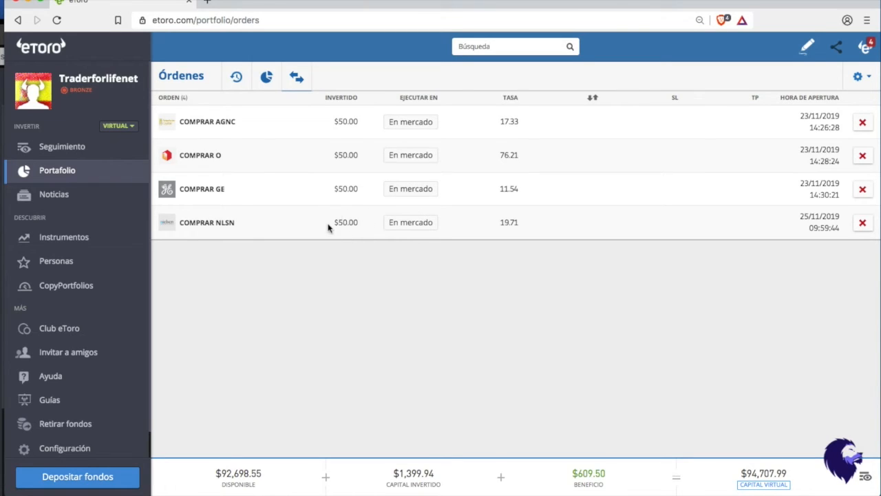
mouse_move(361, 239)
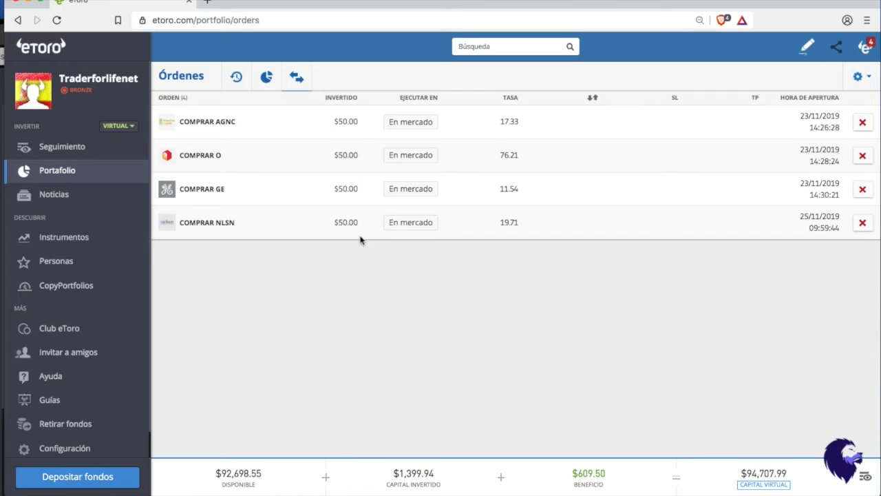
mouse_move(322, 103)
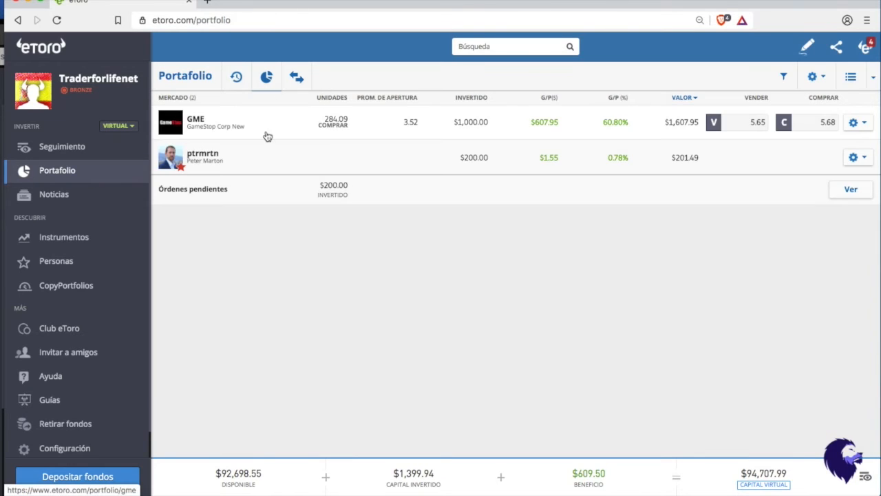
mouse_move(282, 6)
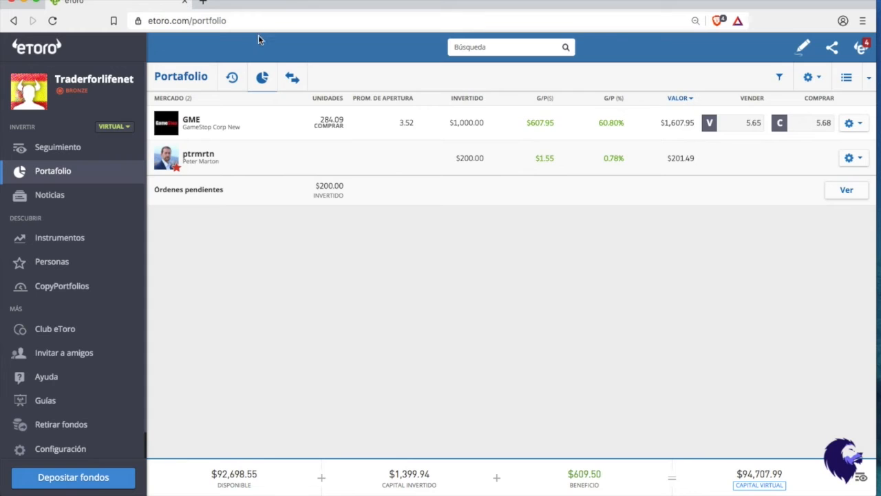
Search 'nie' again and reopen the NLSN Nielsen N.V. instrument page
type("n")
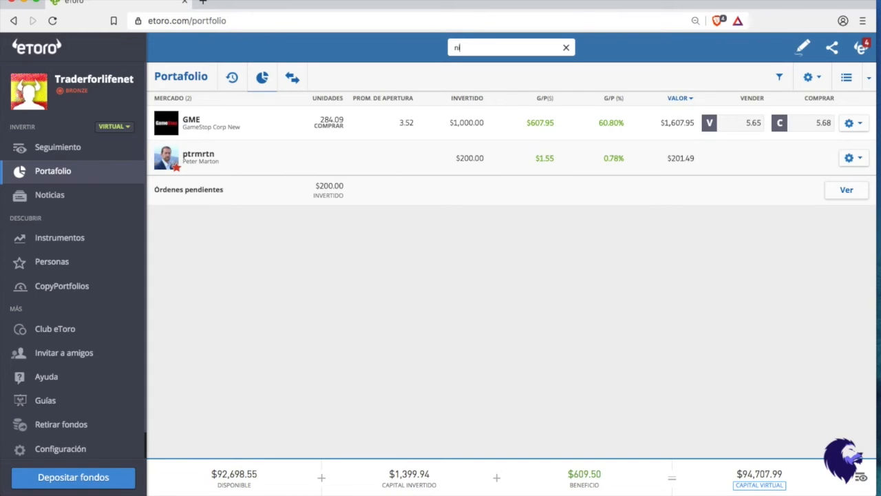
type("ie")
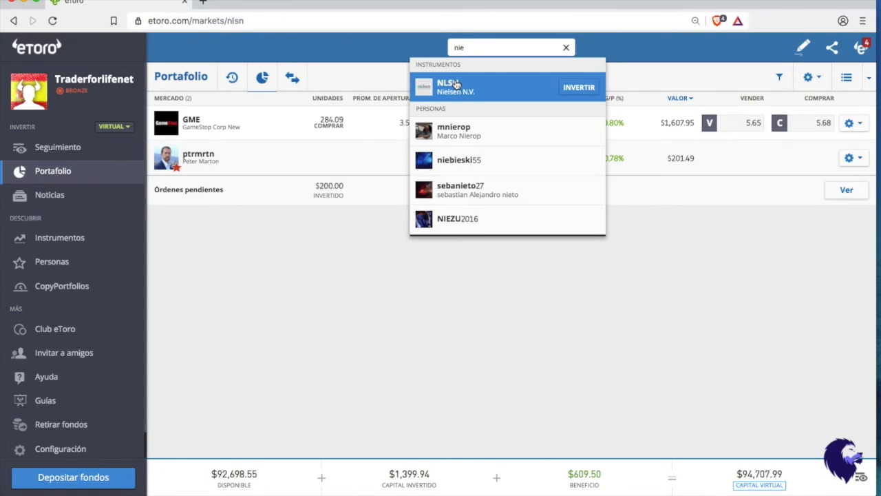
left_click(455, 87)
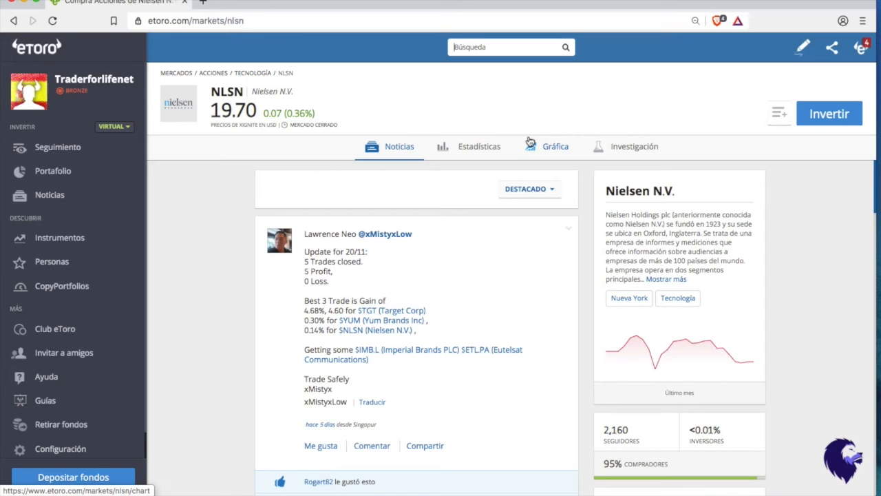
Show the NLSN price chart zoomed out to several years, view it full-screen, then return
left_click(555, 146)
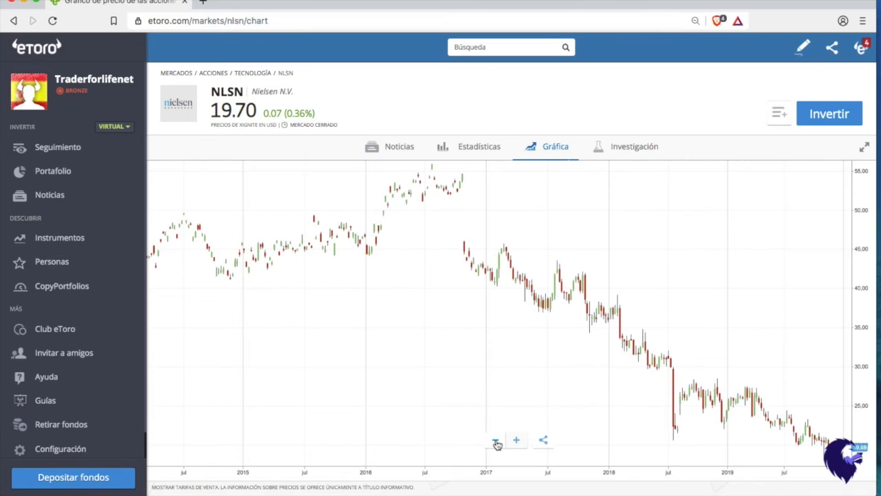
left_click(496, 439)
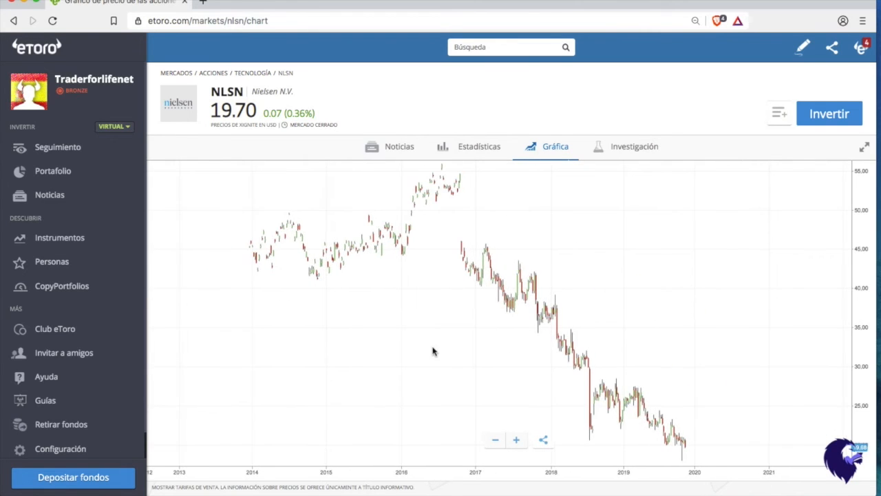
mouse_move(689, 493)
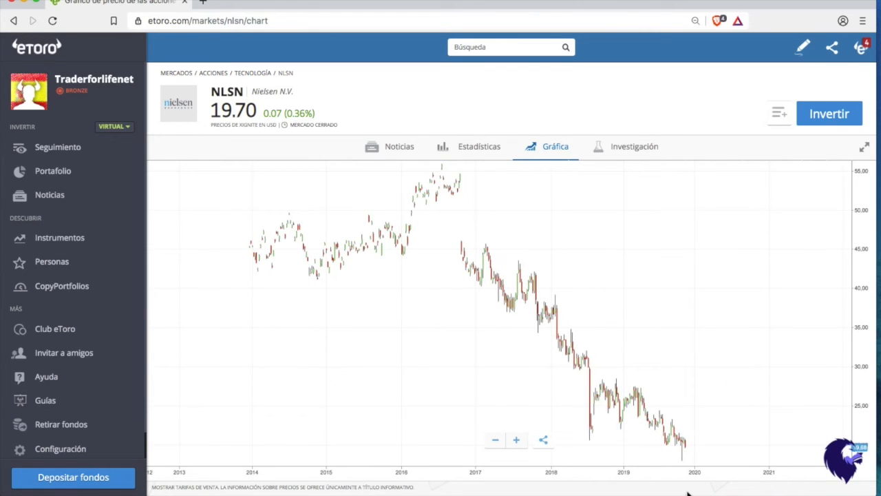
mouse_move(377, 233)
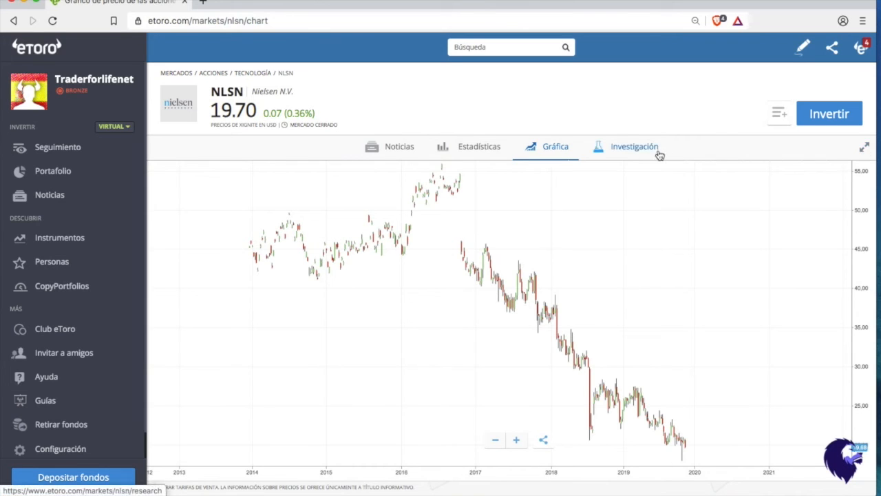
left_click(864, 146)
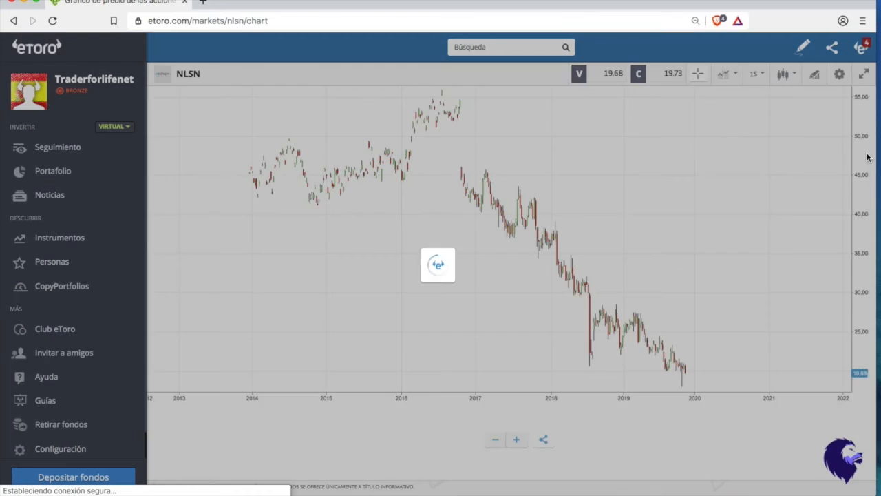
left_click(862, 75)
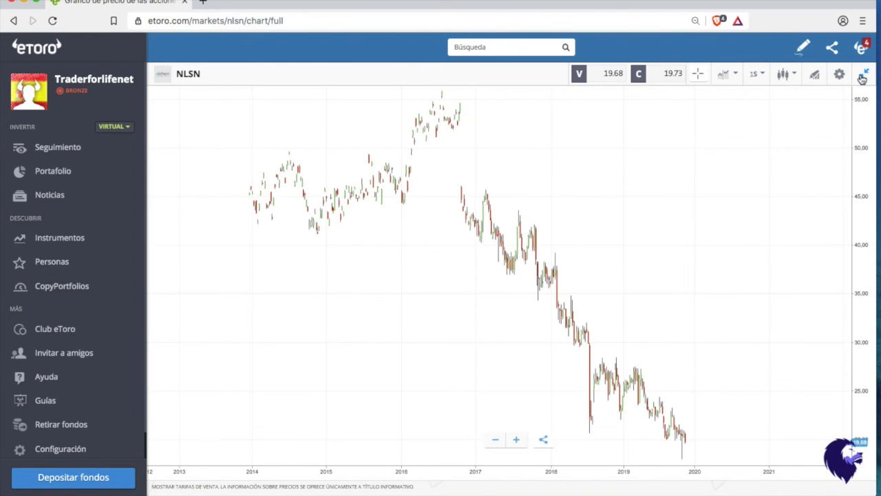
left_click(862, 74)
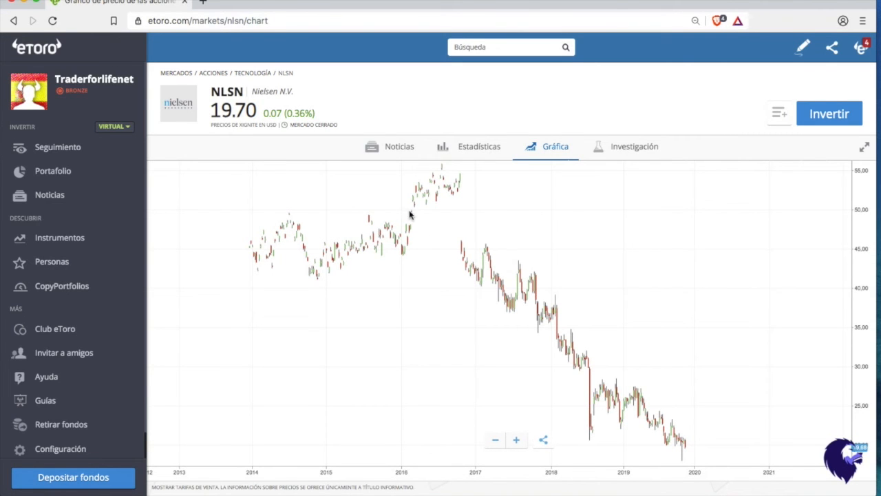
mouse_move(711, 462)
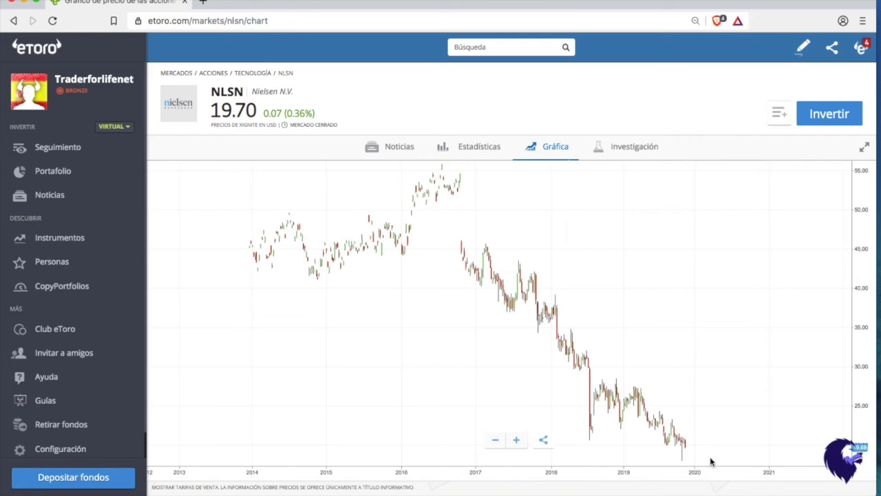
mouse_move(693, 446)
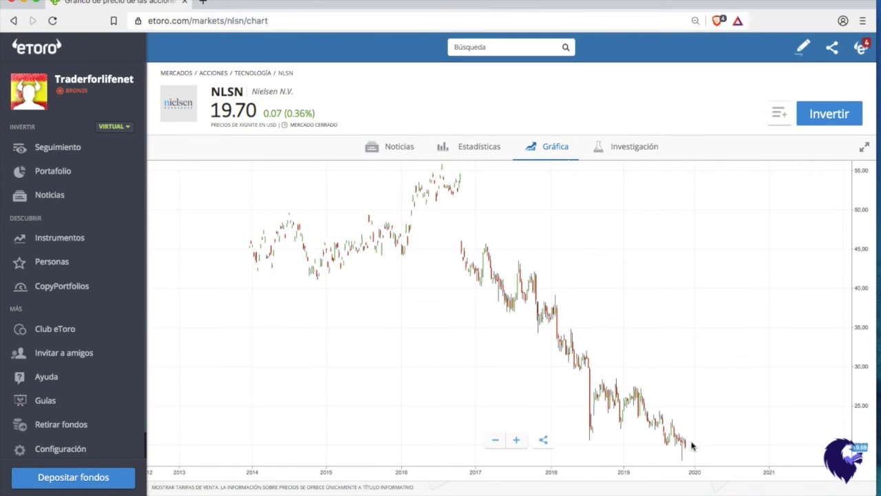
mouse_move(672, 471)
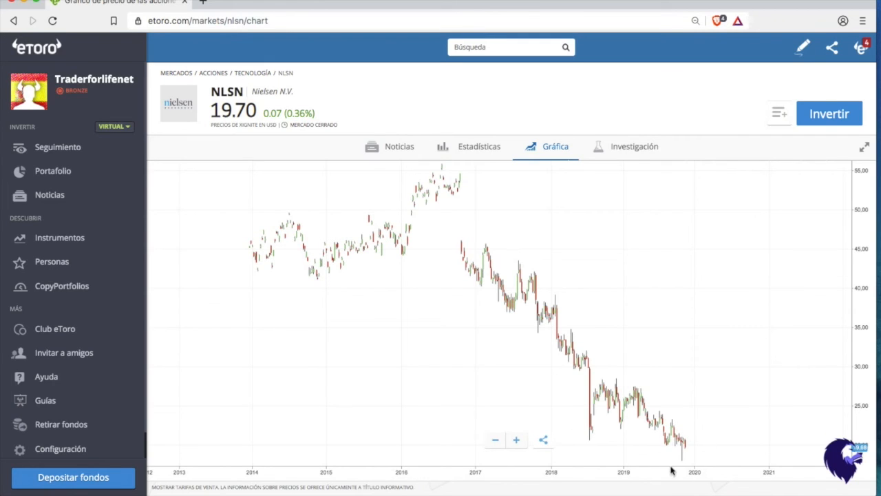
mouse_move(669, 468)
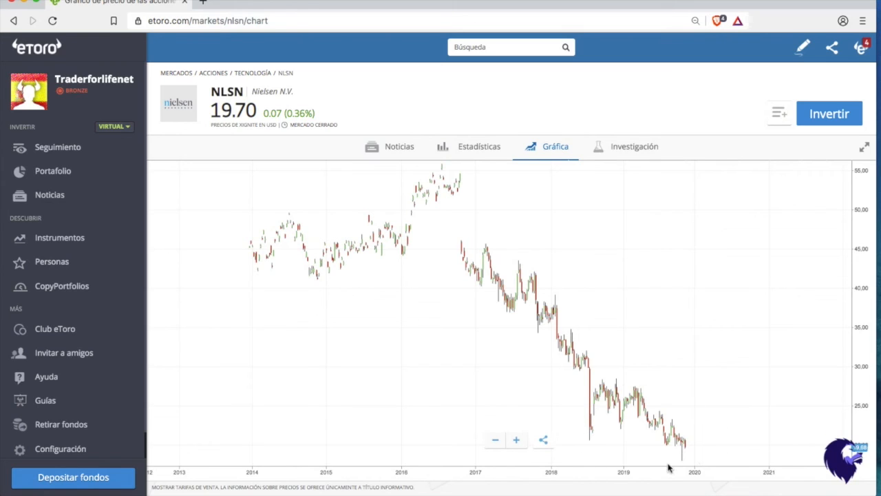
mouse_move(685, 453)
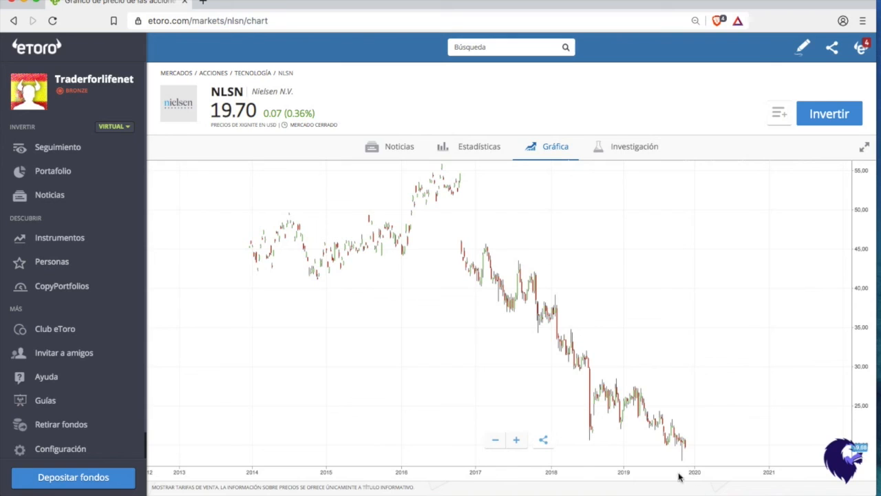
mouse_move(711, 411)
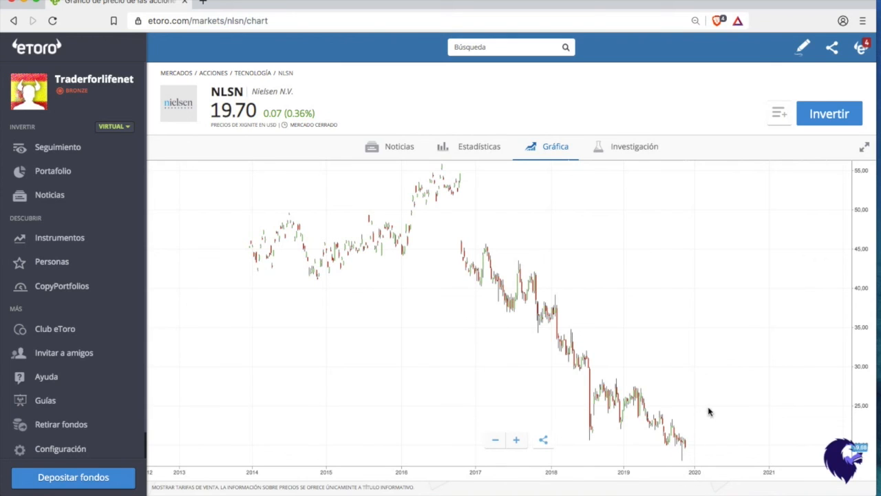
mouse_move(789, 416)
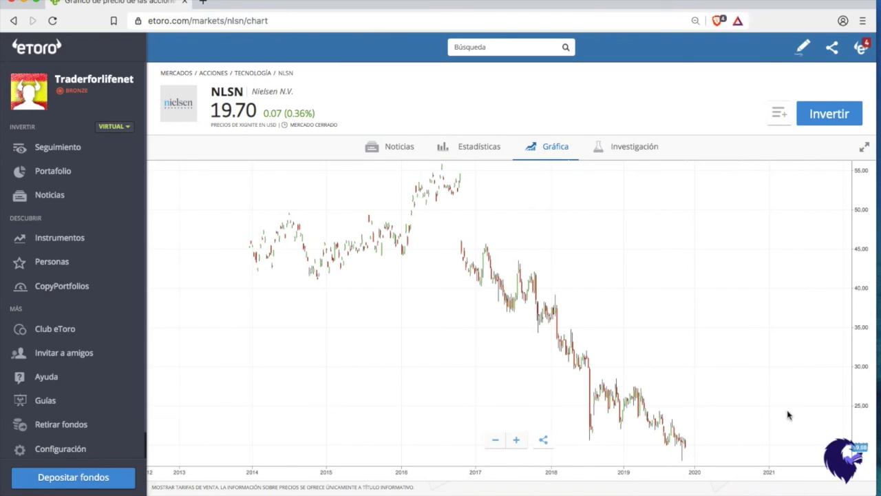
mouse_move(681, 452)
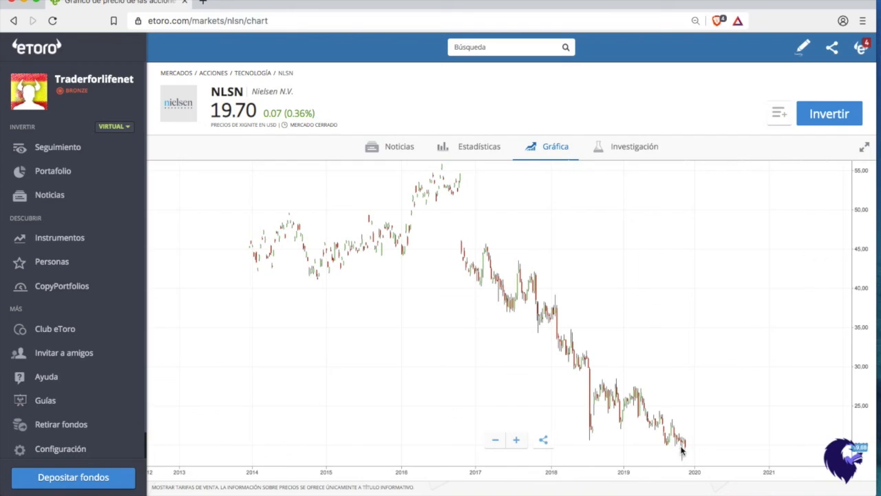
mouse_move(708, 441)
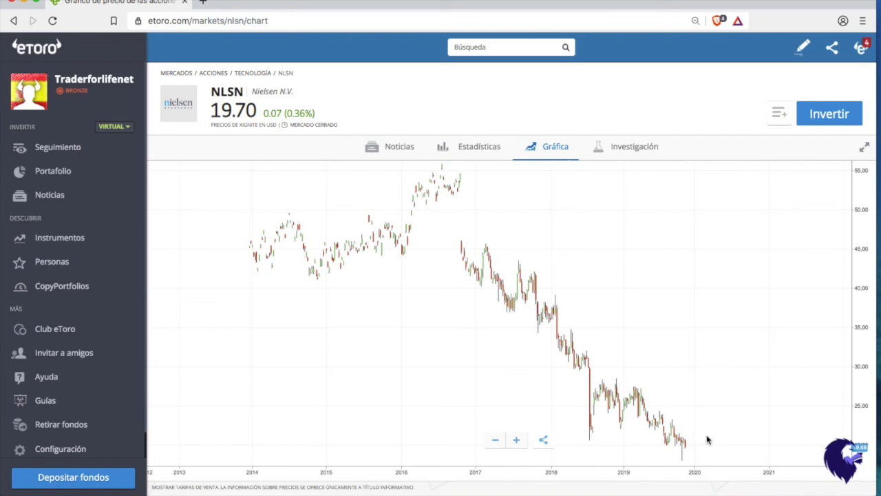
mouse_move(691, 422)
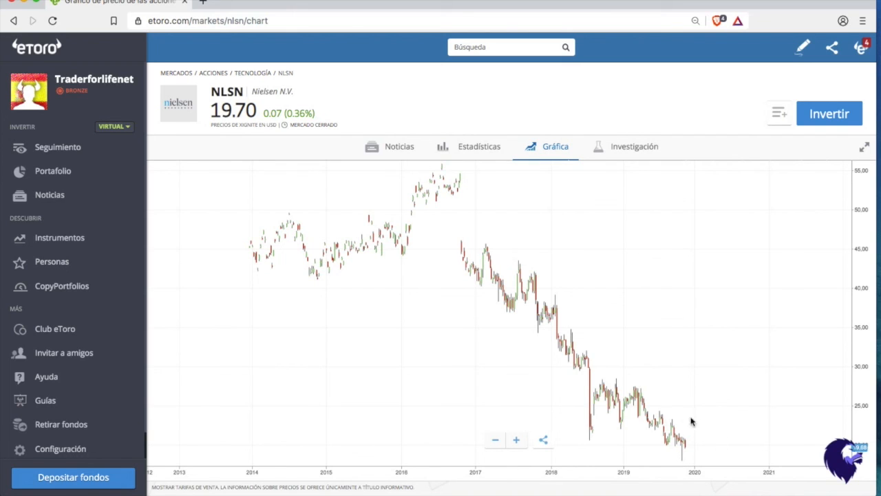
mouse_move(672, 443)
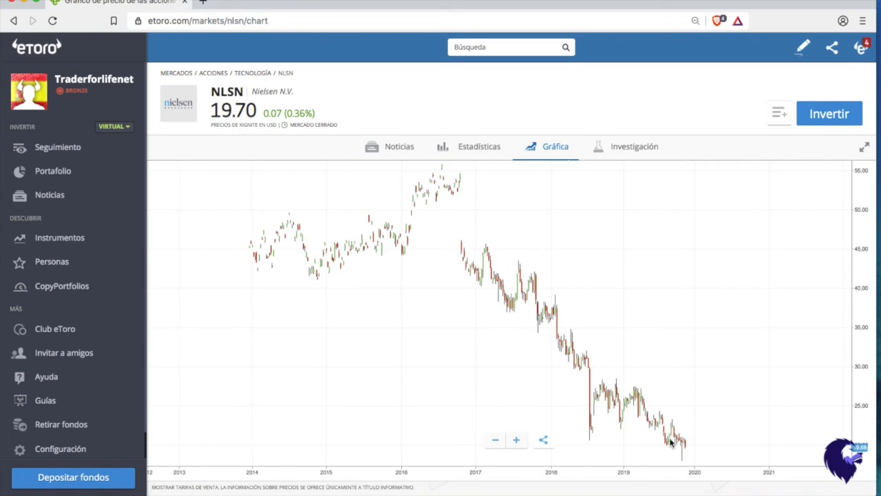
mouse_move(682, 446)
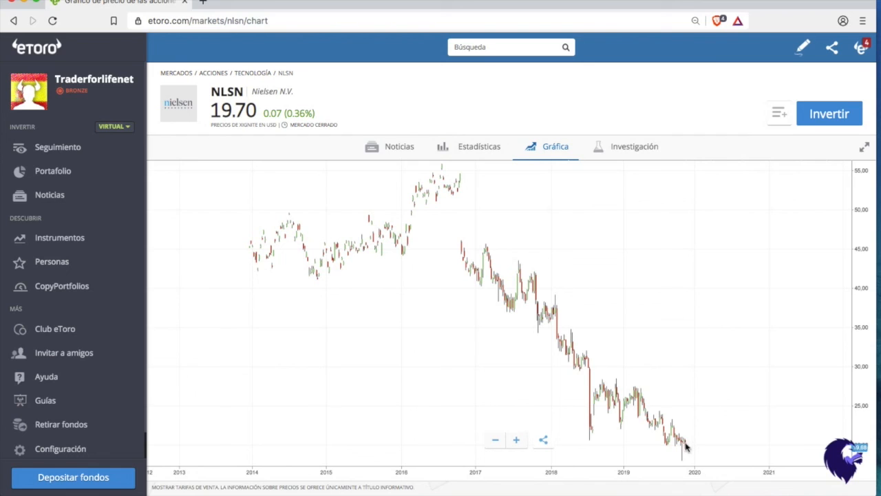
mouse_move(711, 403)
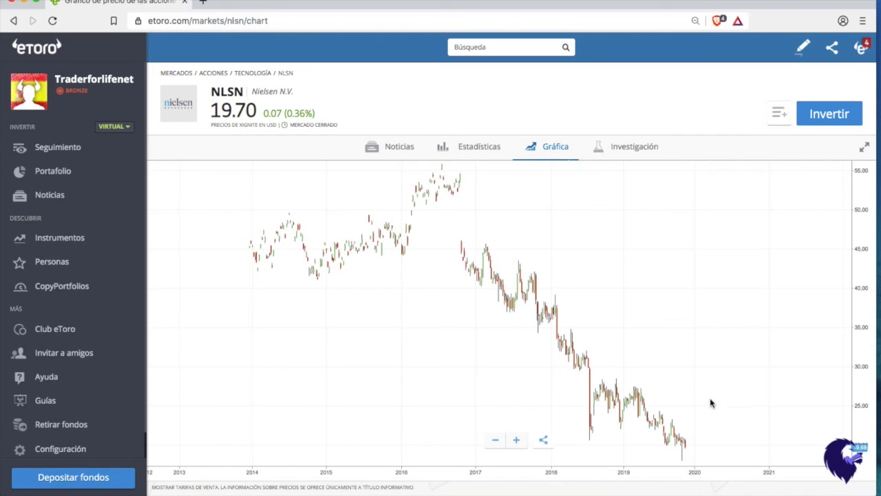
mouse_move(716, 439)
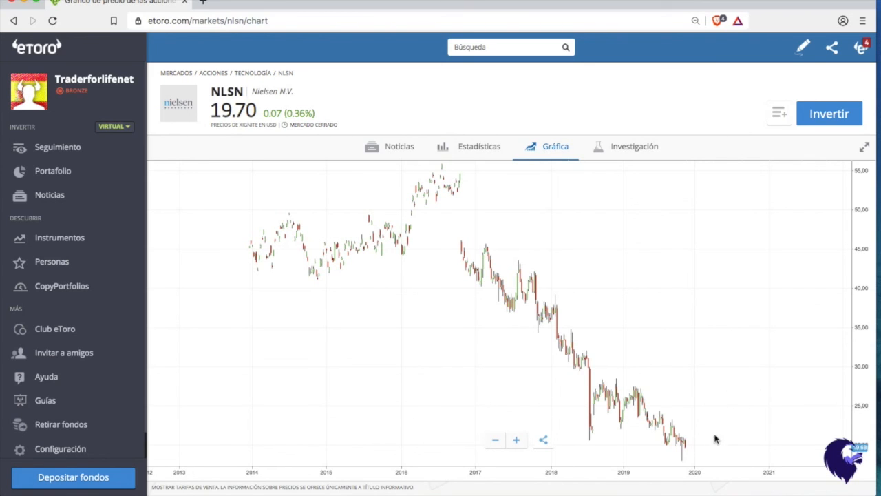
mouse_move(697, 435)
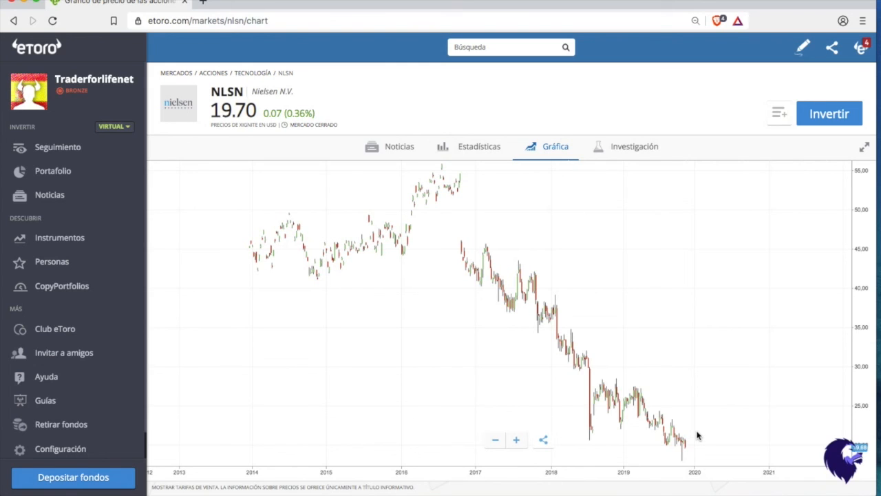
mouse_move(691, 408)
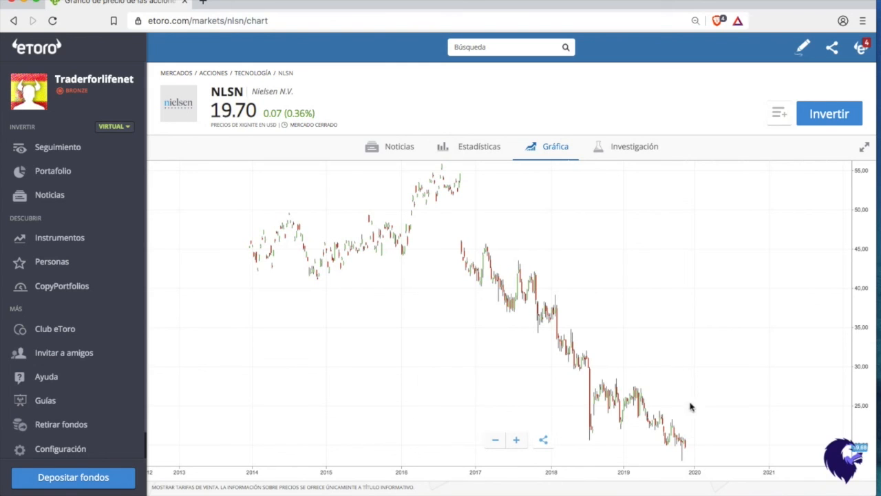
mouse_move(692, 260)
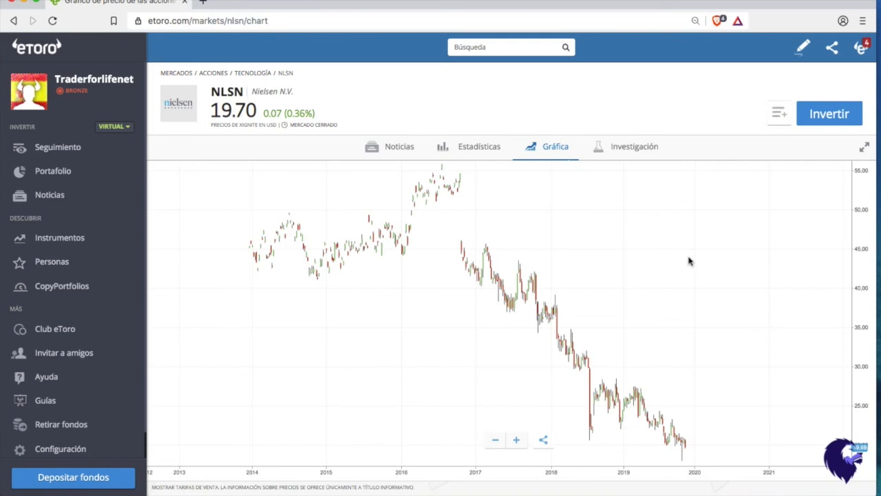